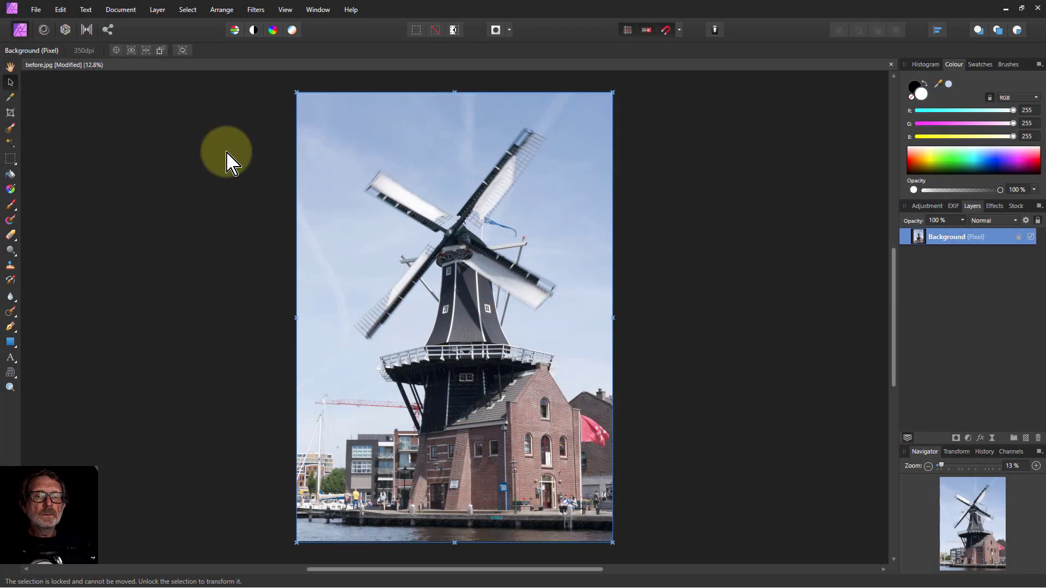
pyautogui.moveTo(233, 153)
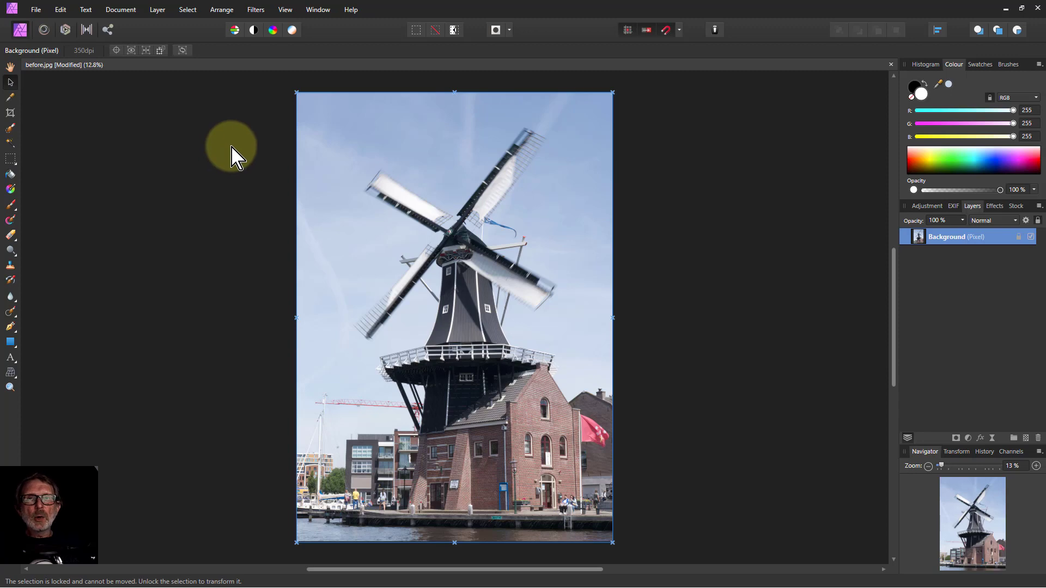
pyautogui.moveTo(259, 151)
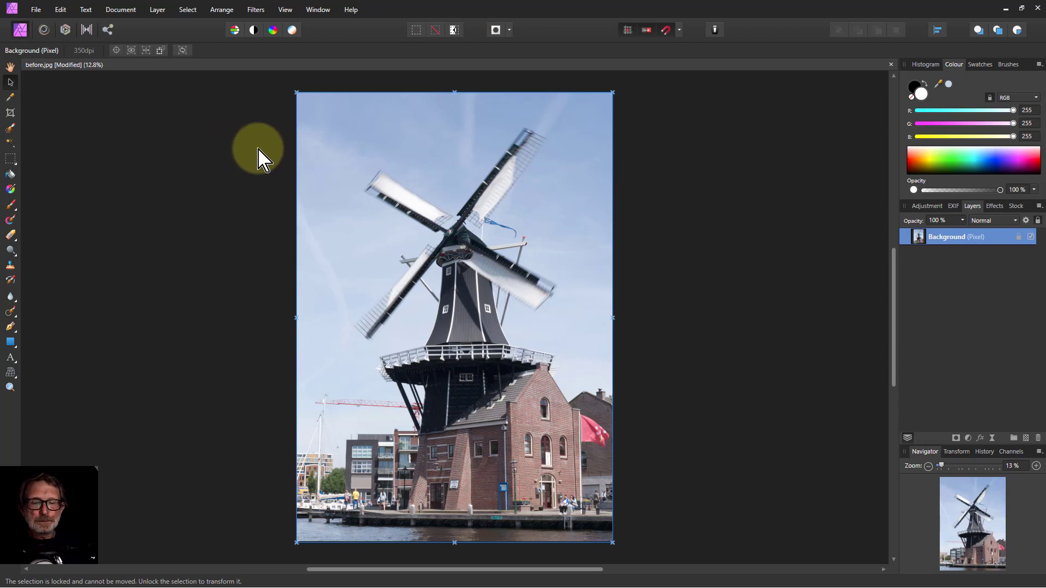
pyautogui.moveTo(370, 270)
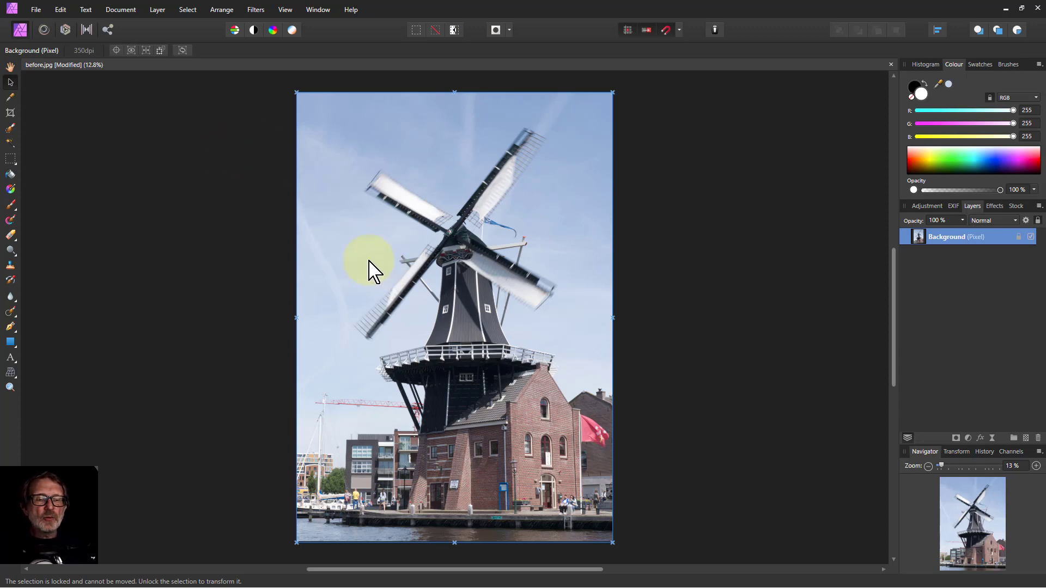
pyautogui.moveTo(883, 444)
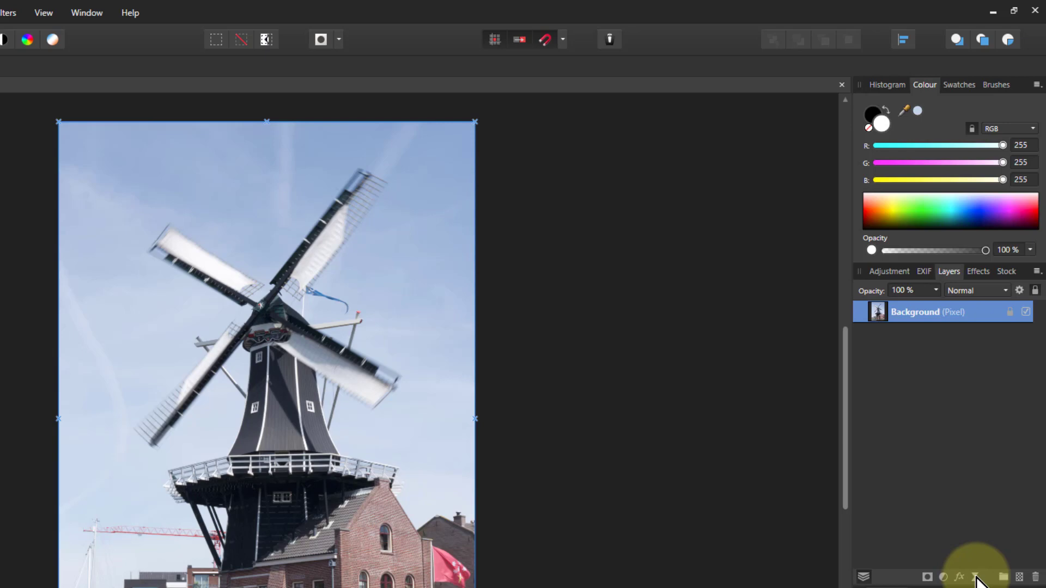
# Step: Add a live Radial Blur filter over the windmill photo from the Live Filters list
pyautogui.click(7, 12)
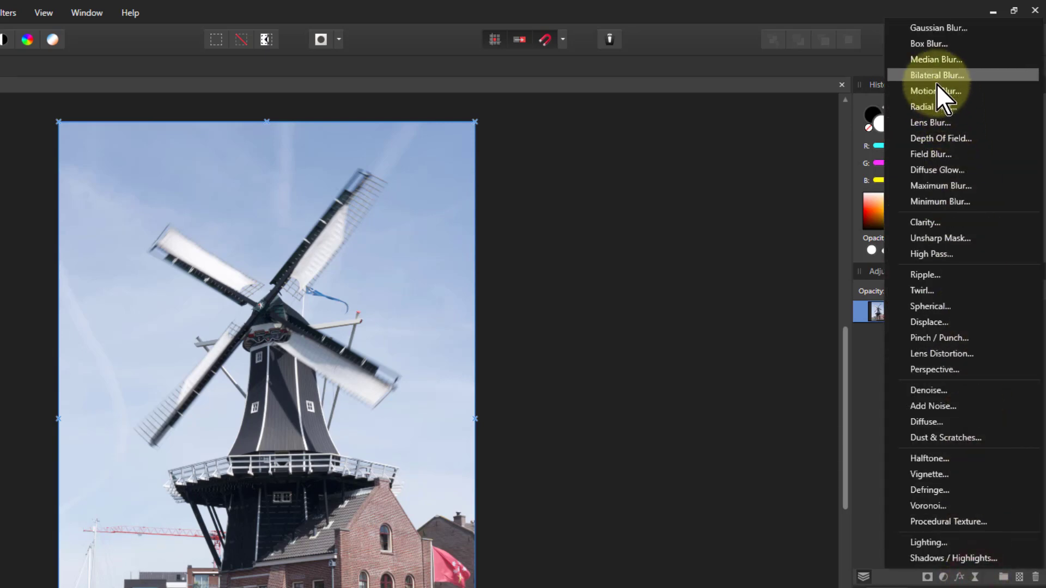
pyautogui.click(922, 106)
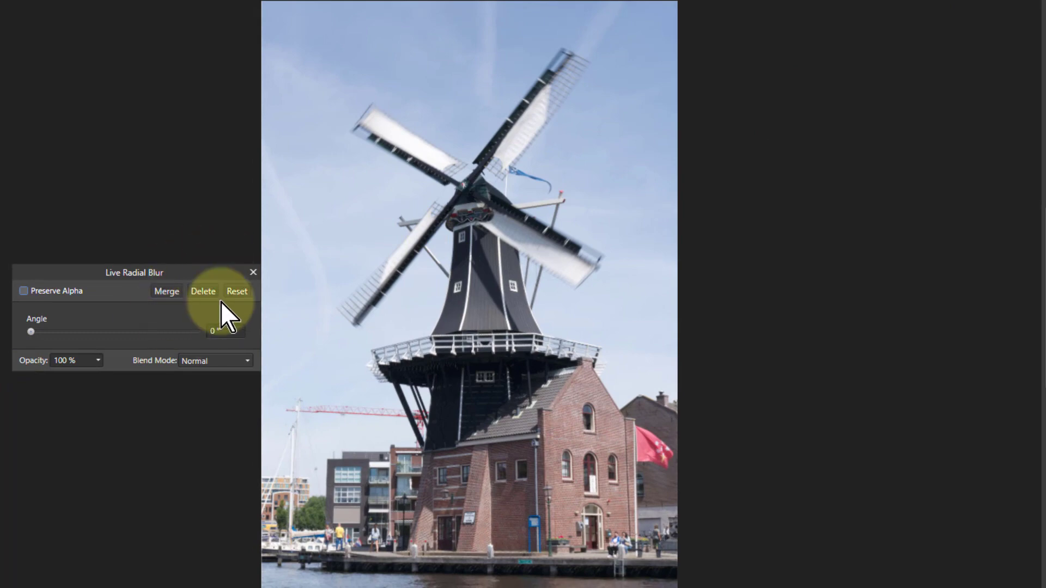
pyautogui.moveTo(32, 332)
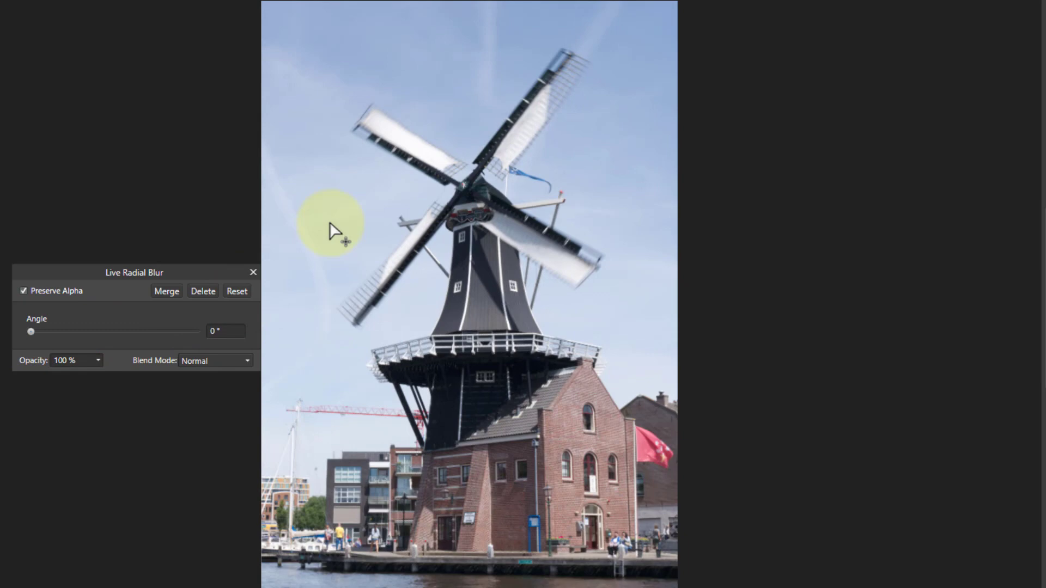
pyautogui.moveTo(389, 185)
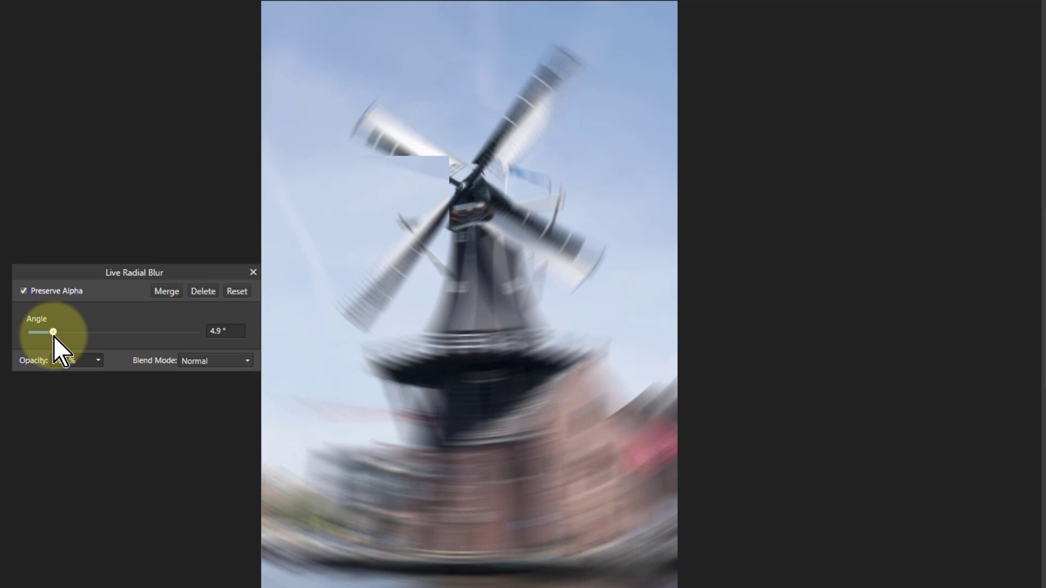
pyautogui.moveTo(272, 278)
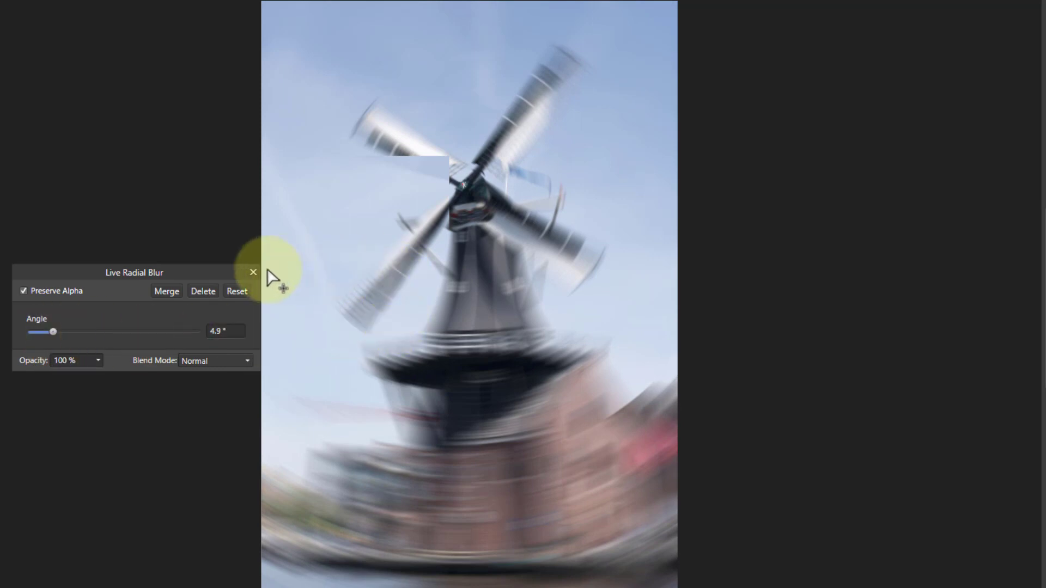
pyautogui.moveTo(447, 97)
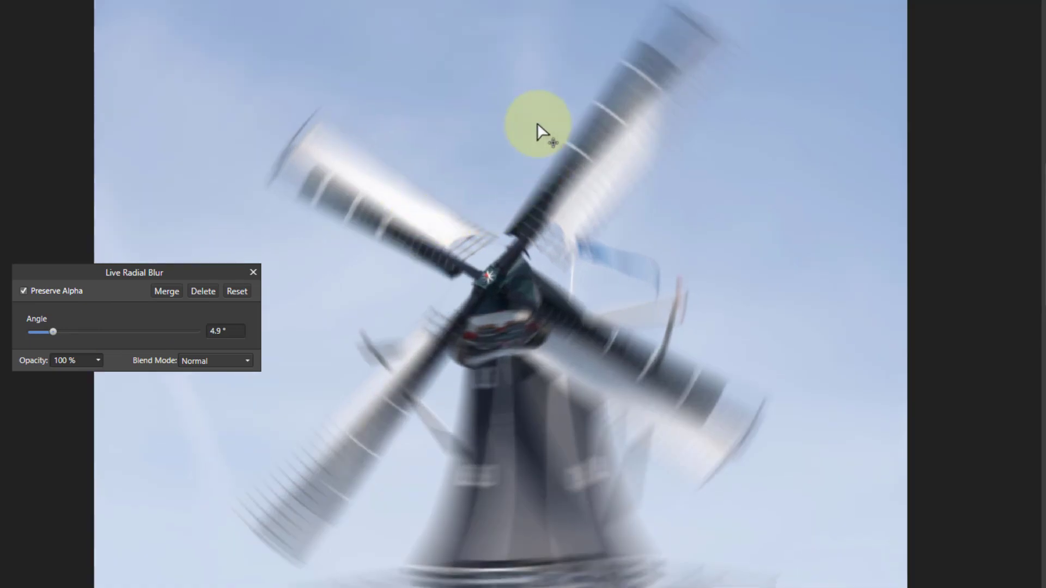
pyautogui.moveTo(1037, 186)
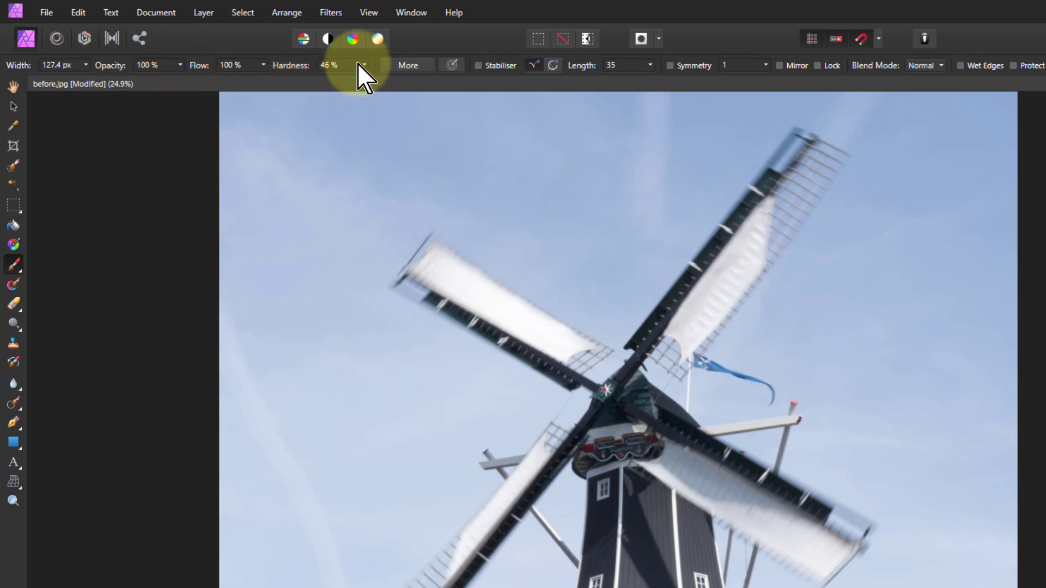
pyautogui.moveTo(330, 76)
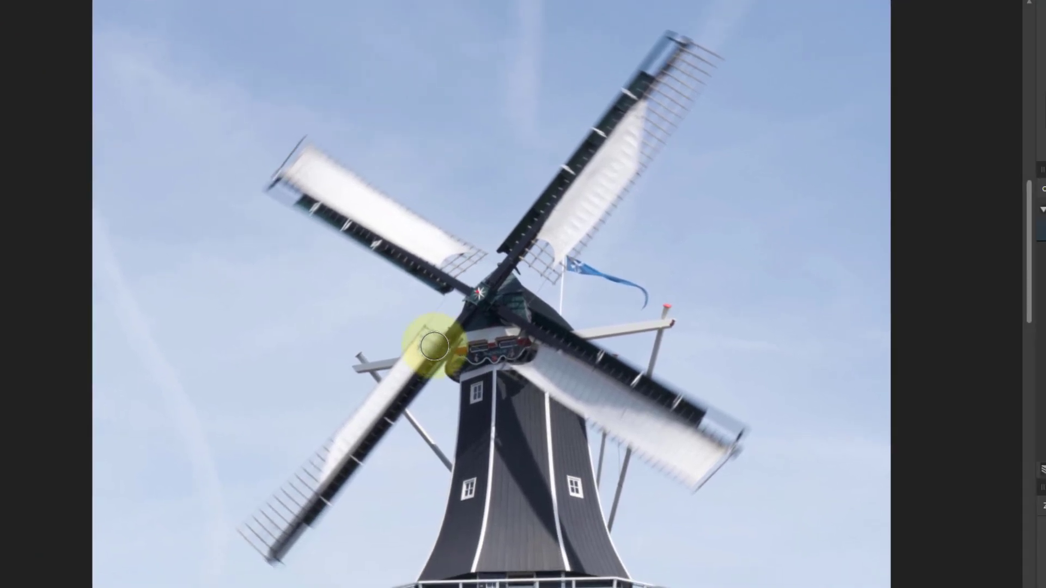
pyautogui.moveTo(432, 347)
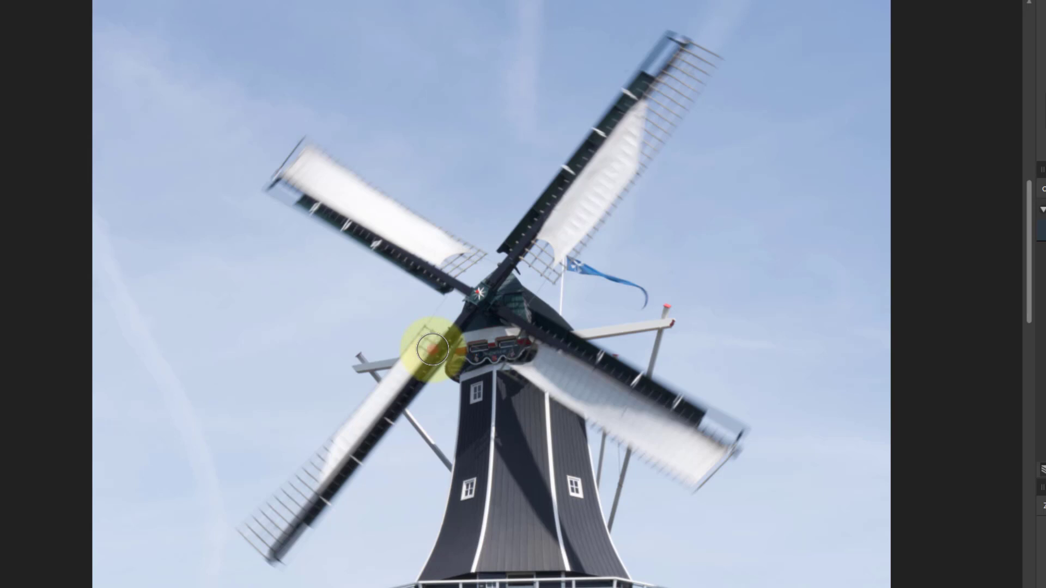
pyautogui.moveTo(277, 550)
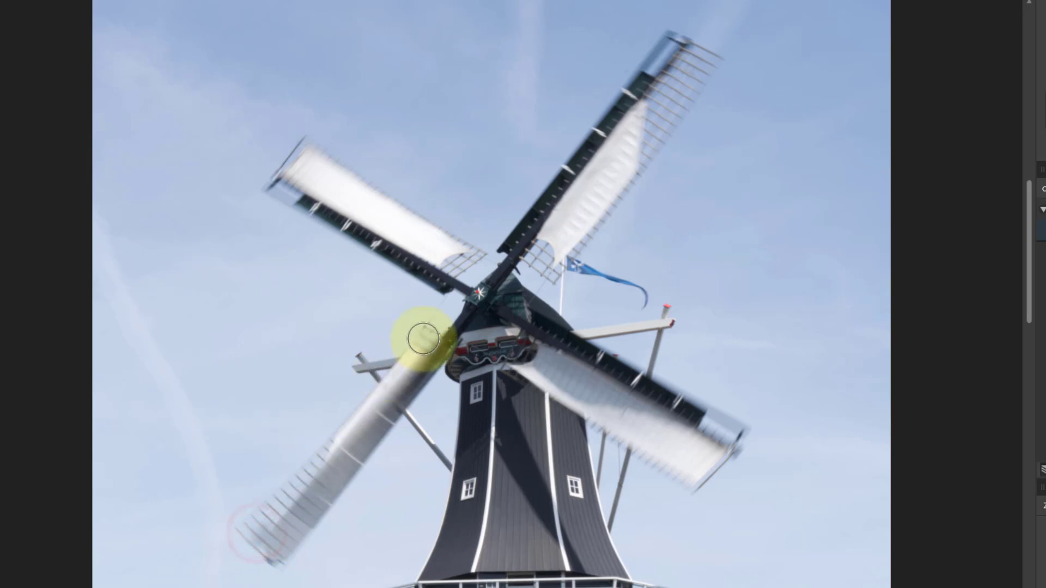
pyautogui.moveTo(288, 458)
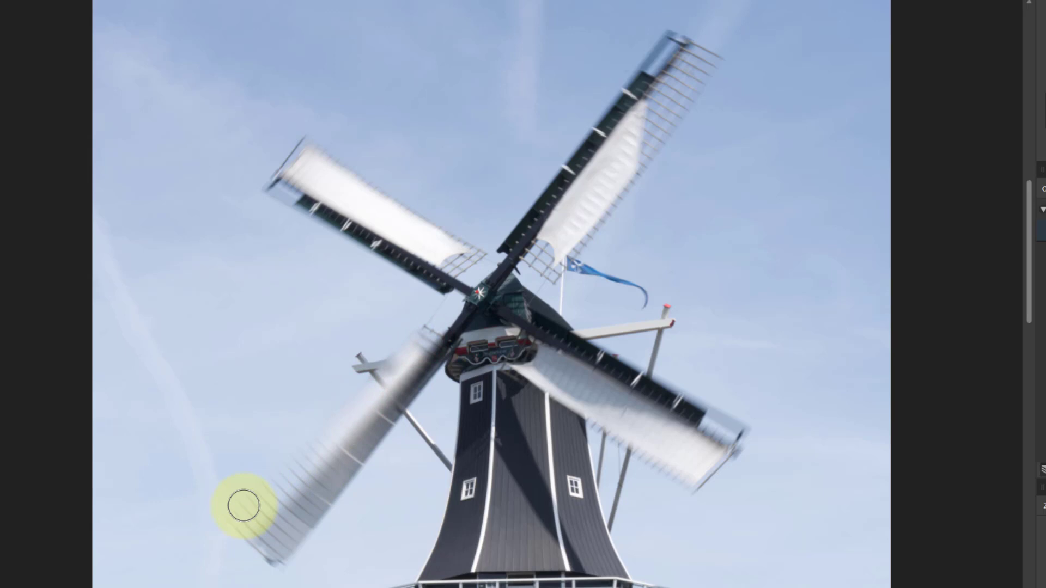
pyautogui.moveTo(364, 455)
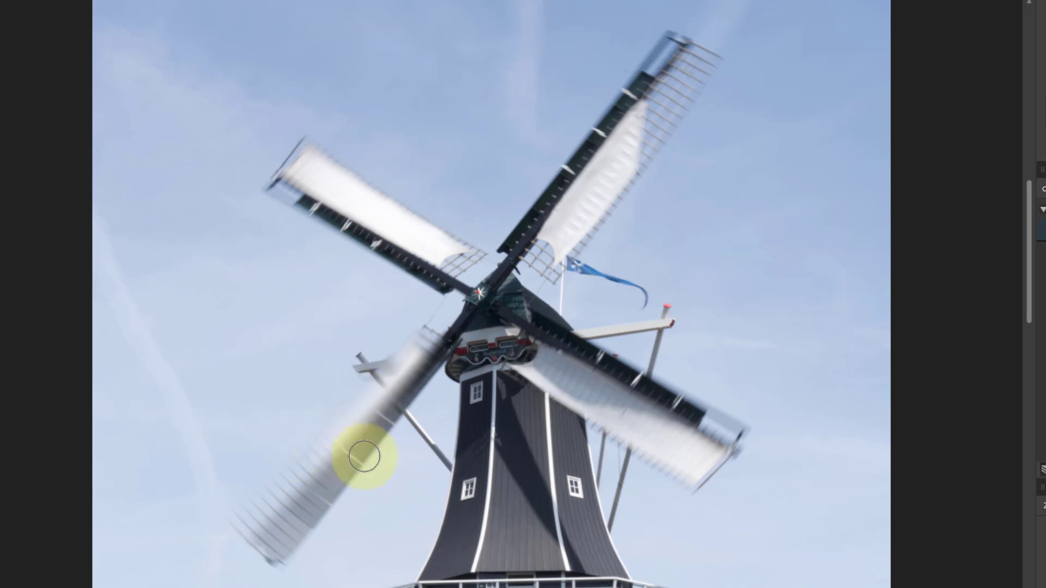
pyautogui.moveTo(274, 548)
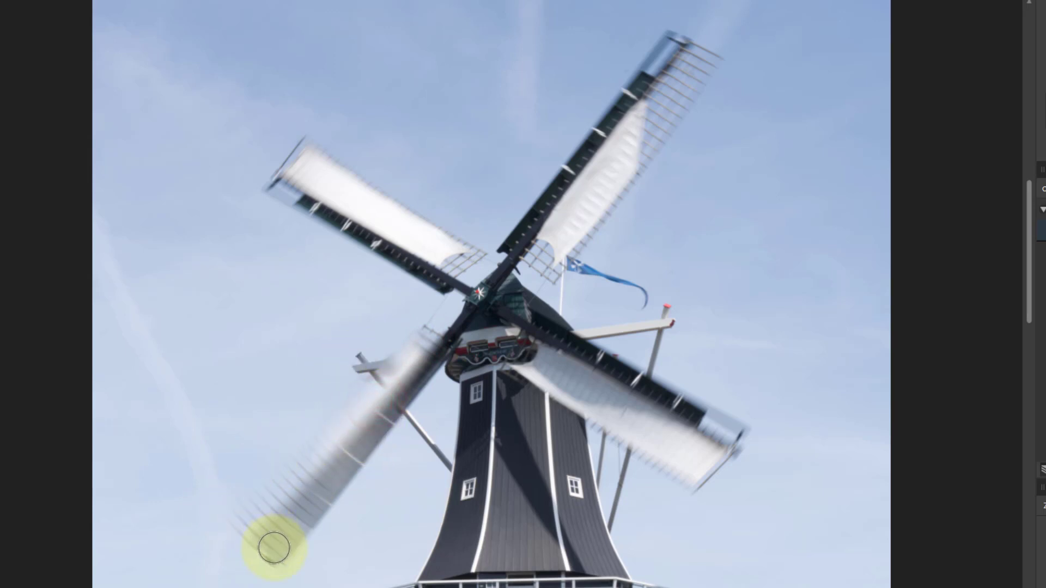
pyautogui.moveTo(440, 272)
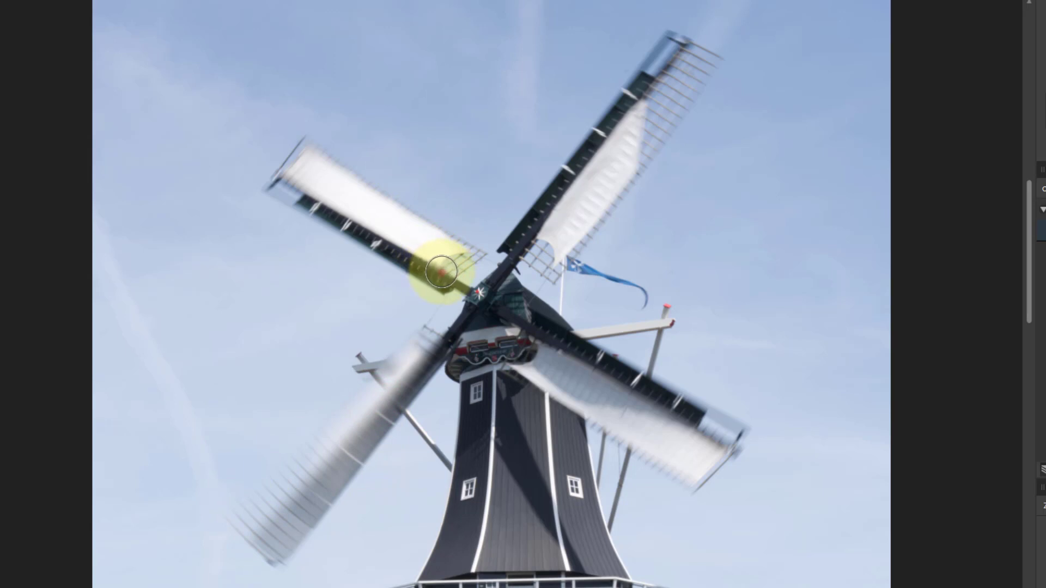
pyautogui.moveTo(297, 166)
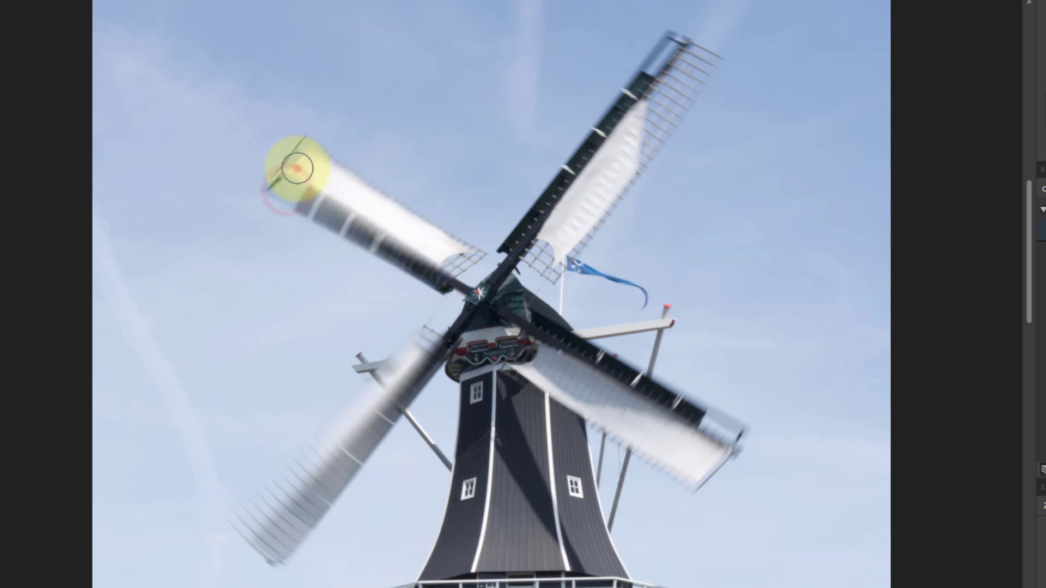
pyautogui.moveTo(349, 183)
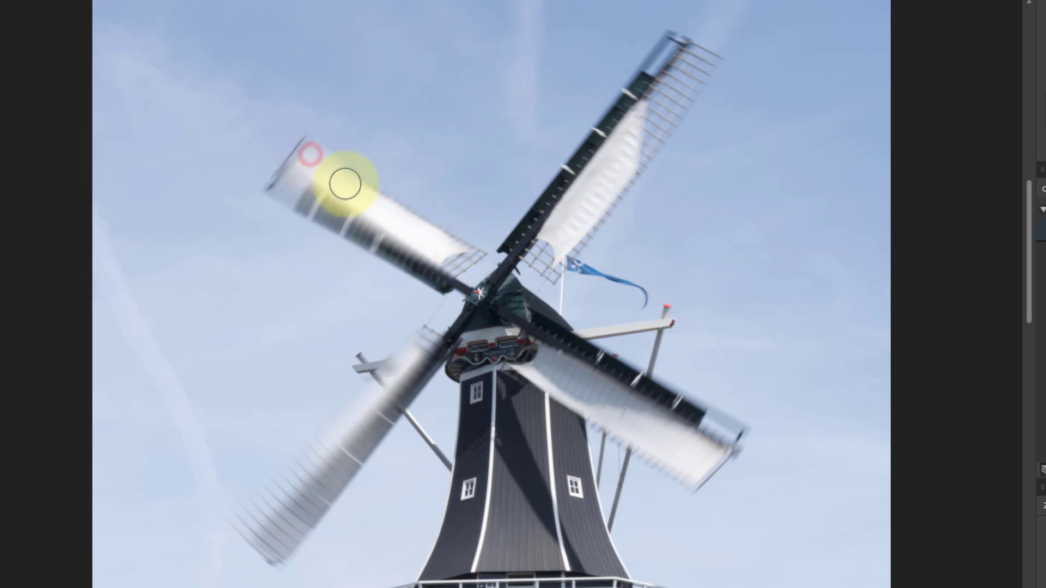
pyautogui.moveTo(334, 133)
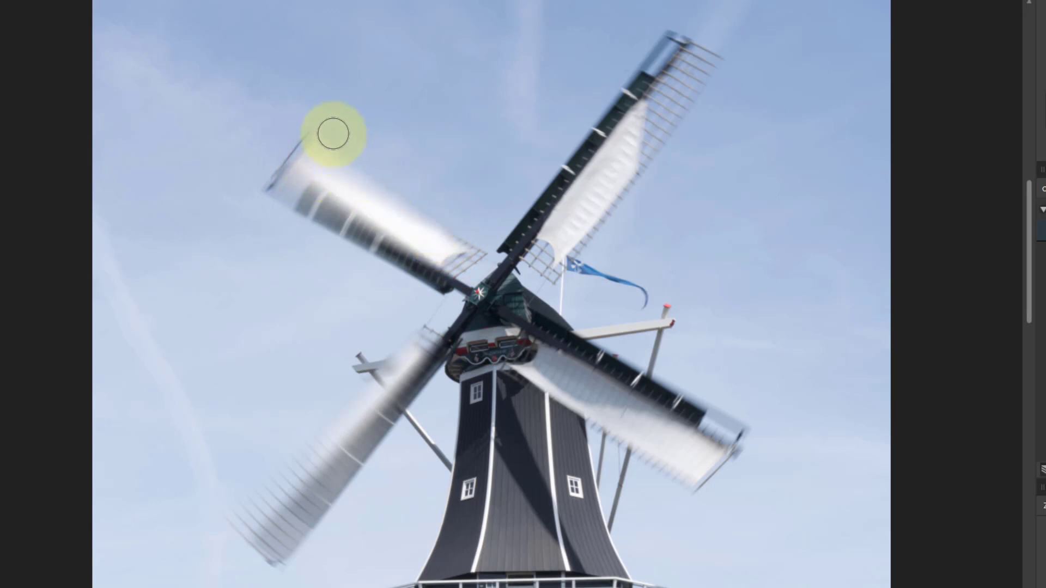
pyautogui.moveTo(533, 170)
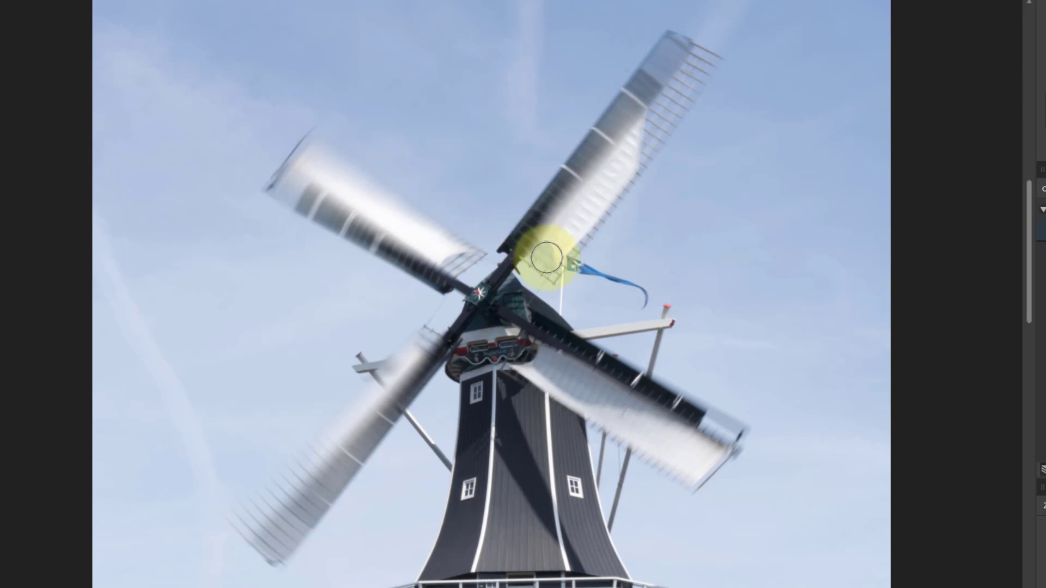
pyautogui.moveTo(700, 59)
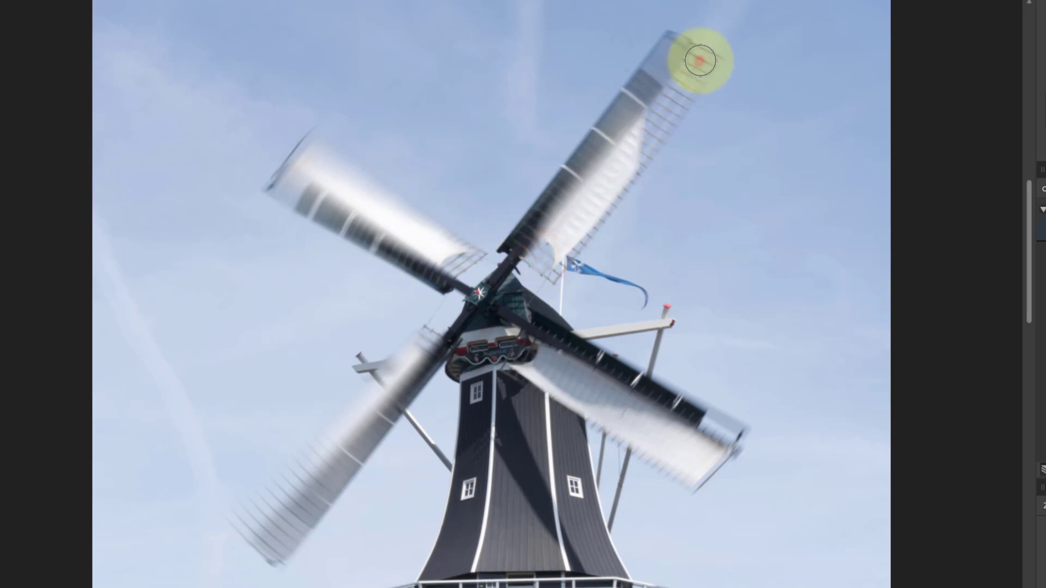
pyautogui.moveTo(554, 270)
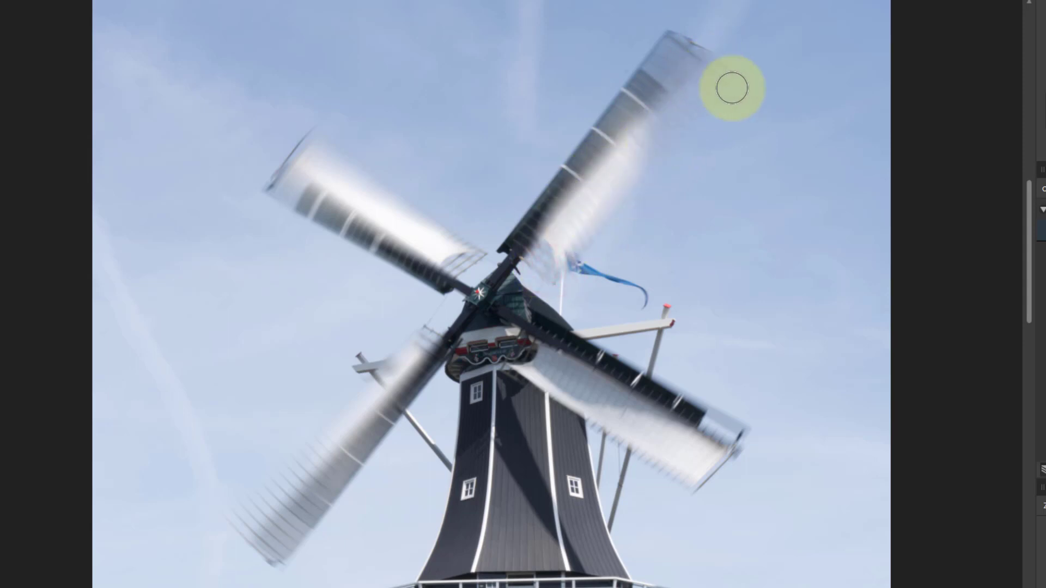
pyautogui.moveTo(734, 82)
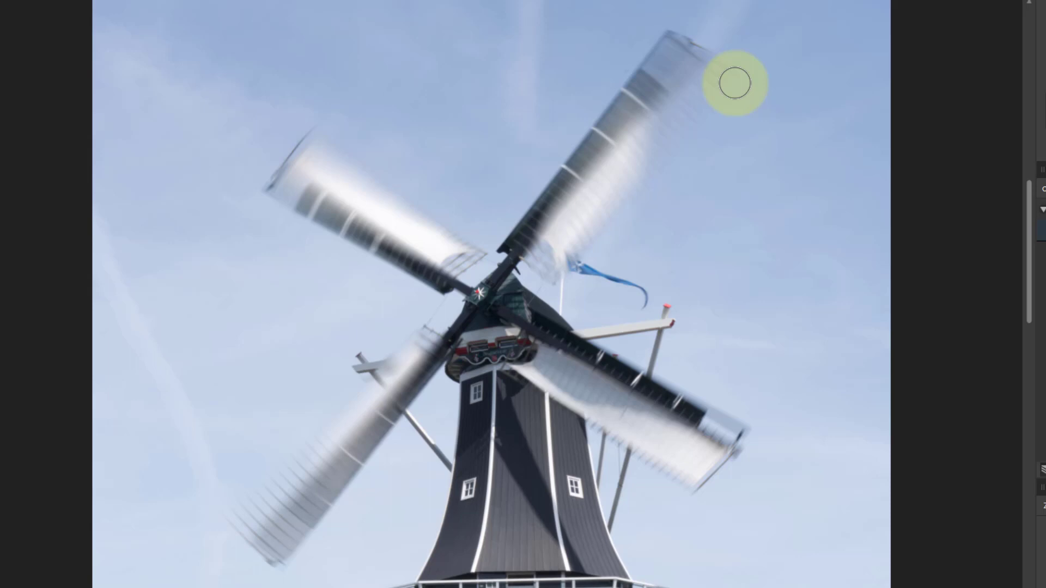
pyautogui.moveTo(714, 410)
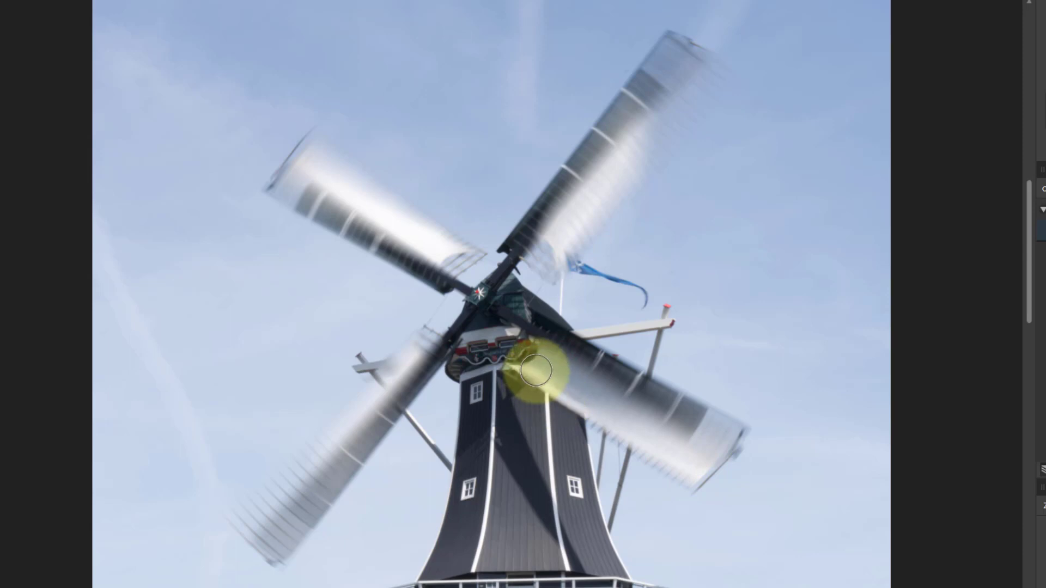
pyautogui.moveTo(691, 474)
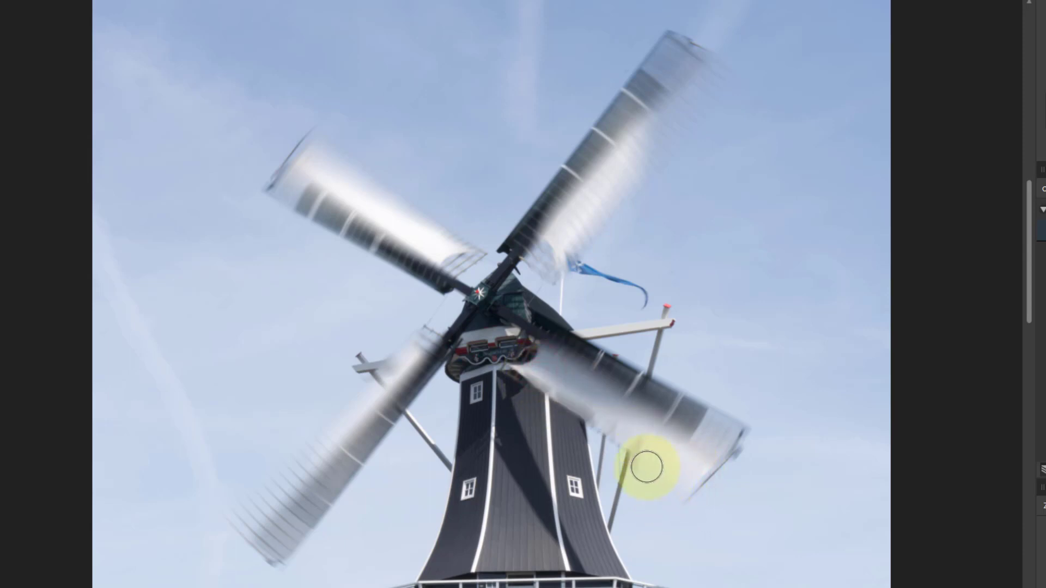
pyautogui.moveTo(716, 524)
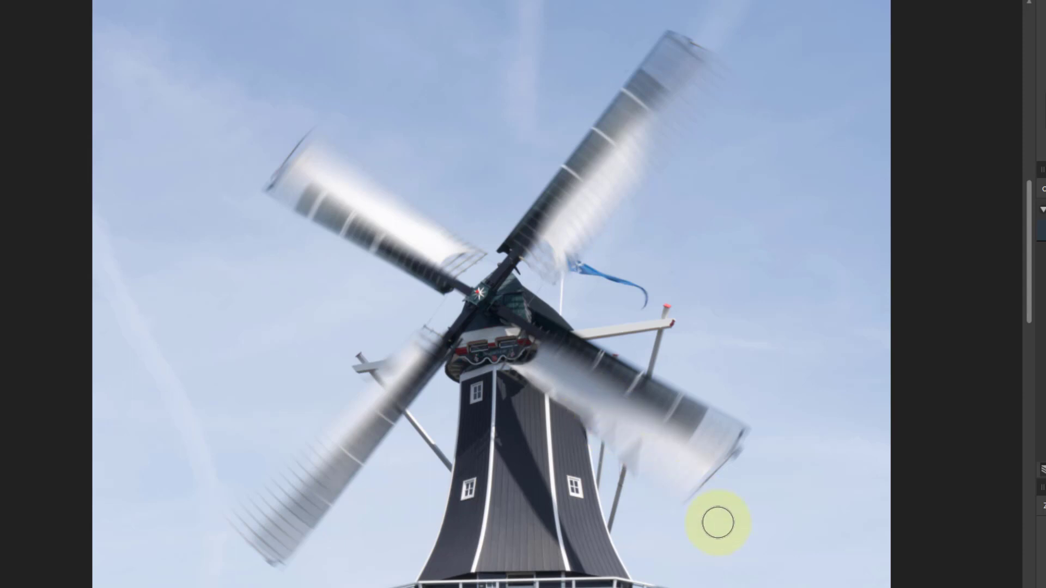
pyautogui.moveTo(513, 254)
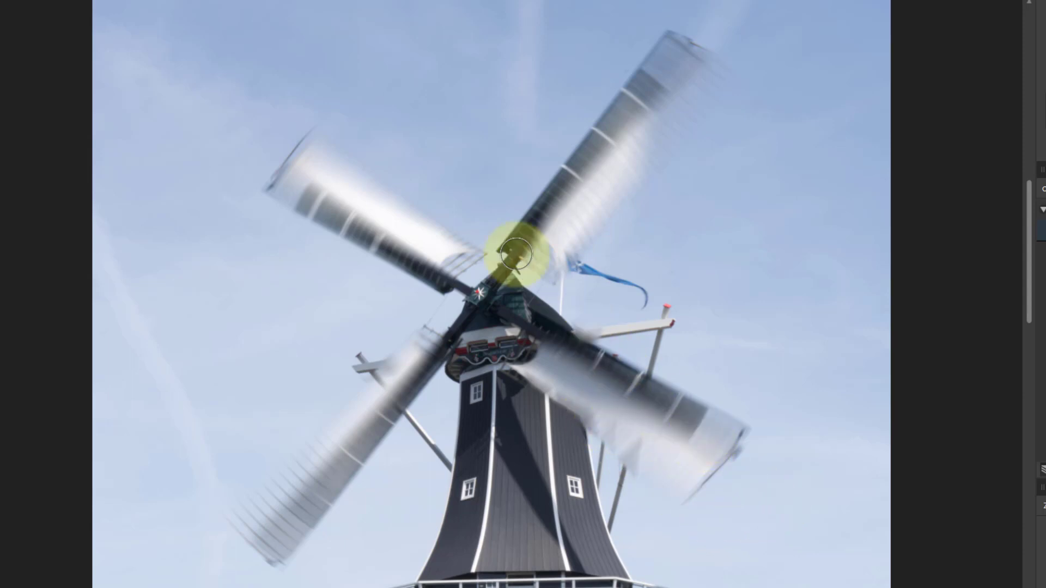
pyautogui.moveTo(405, 373)
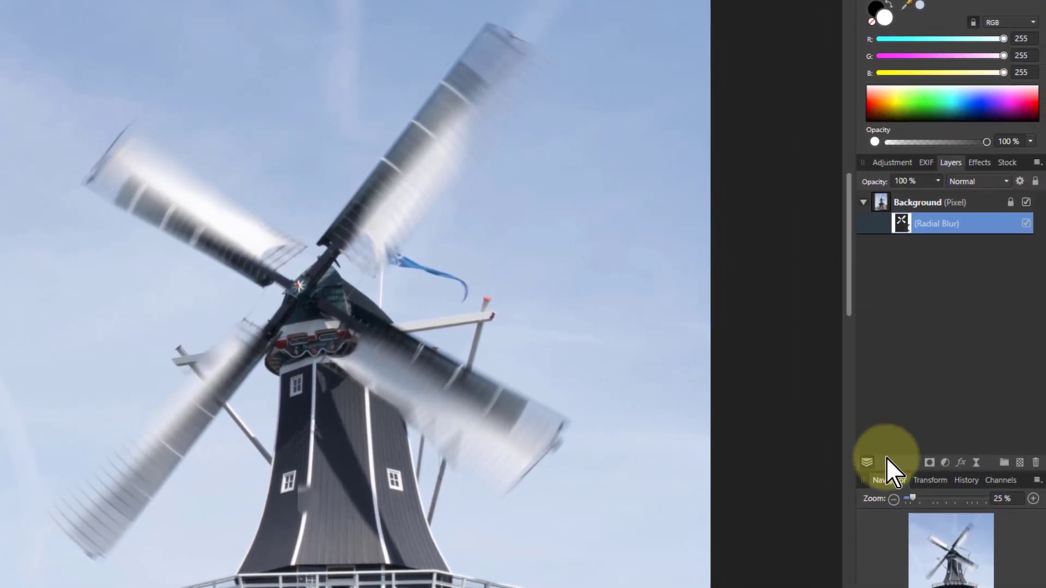
# Step: Isolate the Radial Blur mask to spot stray white specks around the sail edges
pyautogui.click(901, 223)
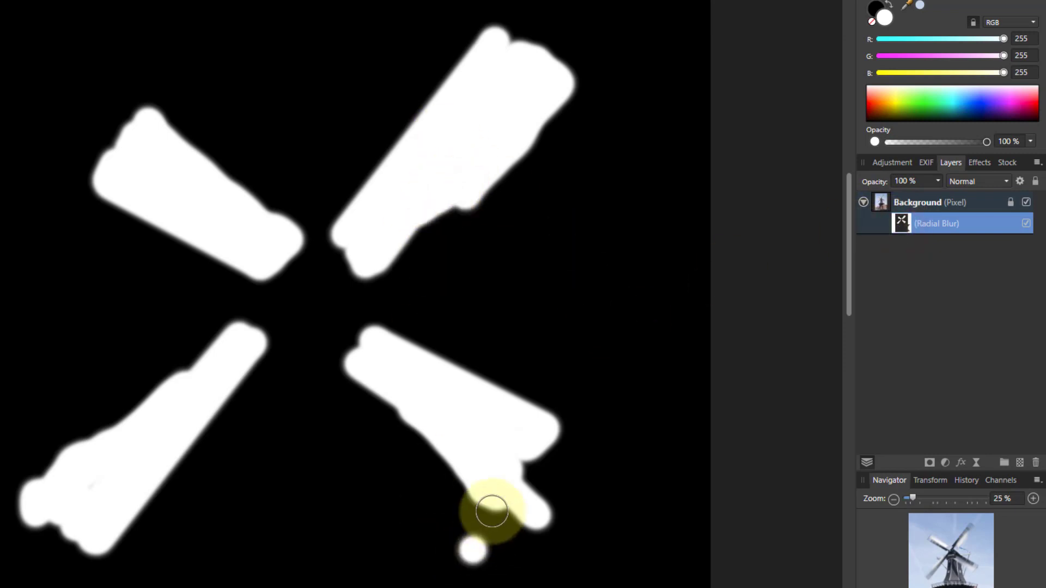
pyautogui.moveTo(516, 543)
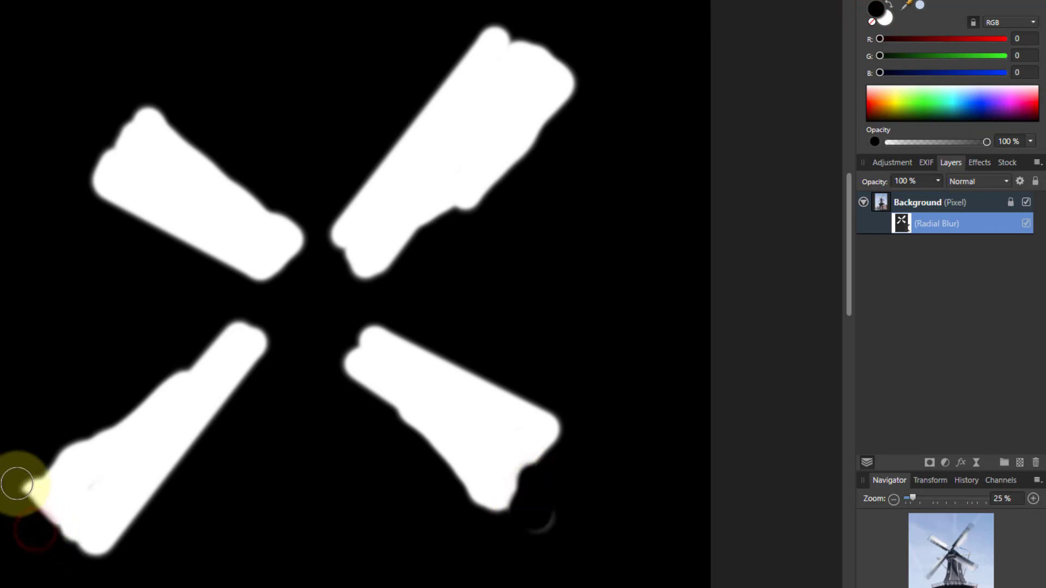
pyautogui.moveTo(681, 198)
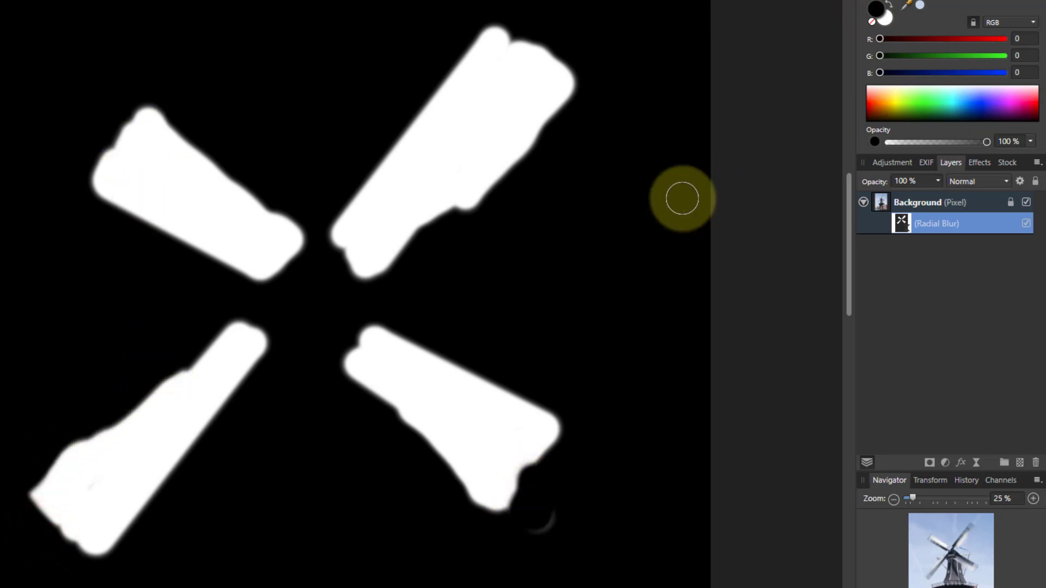
pyautogui.moveTo(730, 220)
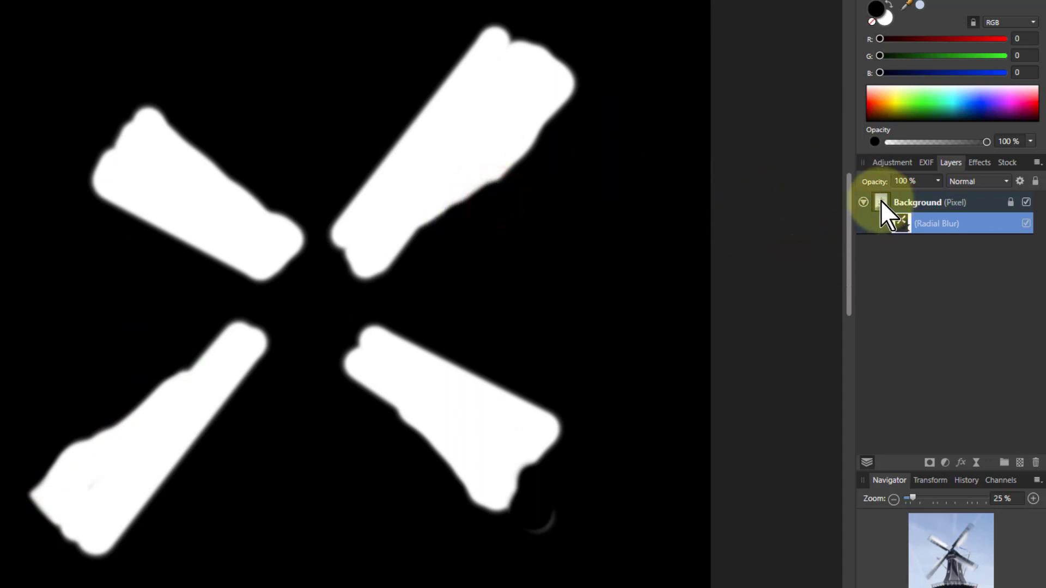
# Step: Switch back to the blurred photo view to paint the softer hub blur
pyautogui.click(881, 203)
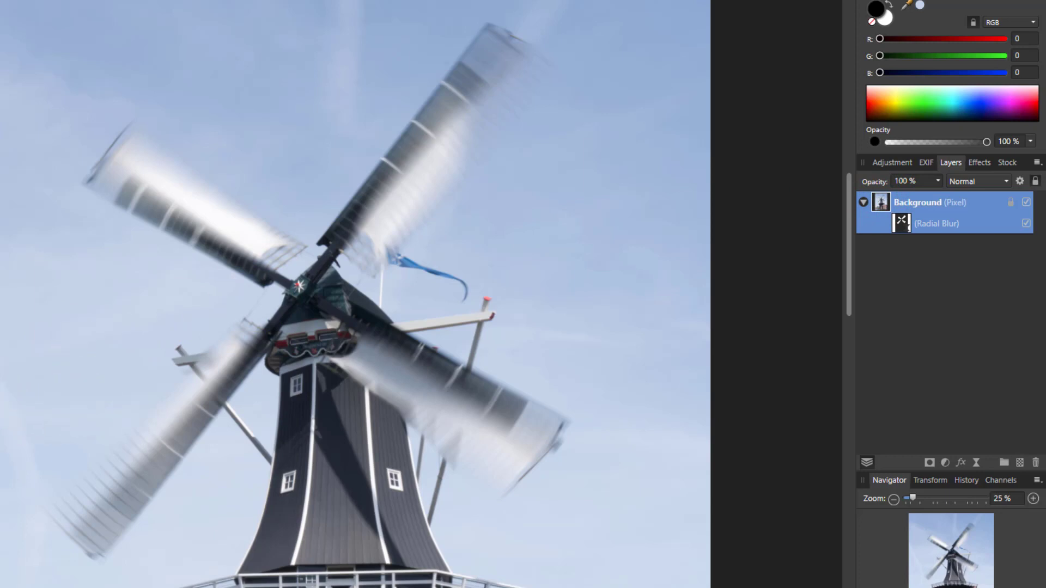
pyautogui.moveTo(766, 91)
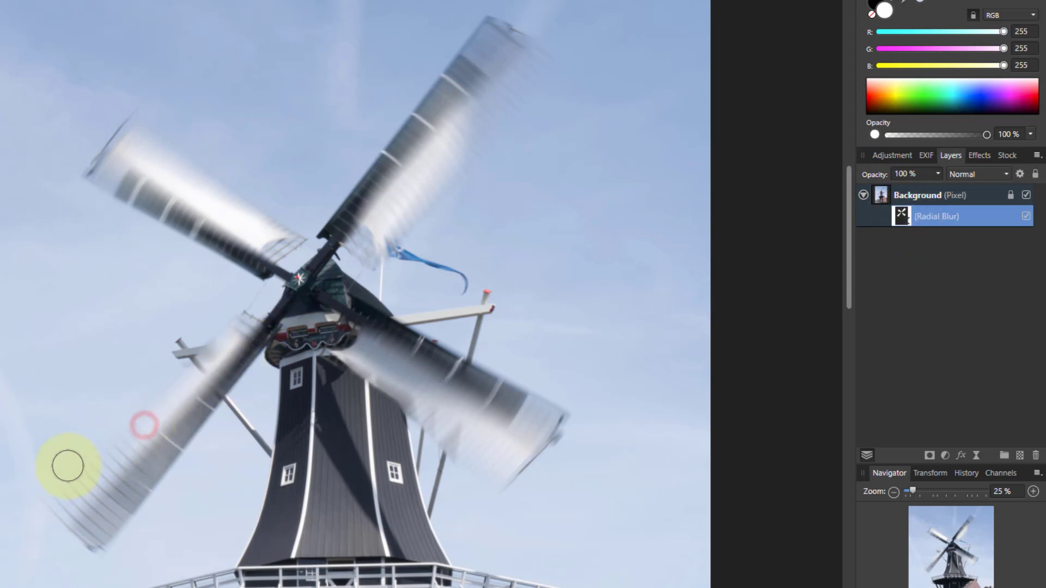
pyautogui.moveTo(190, 174)
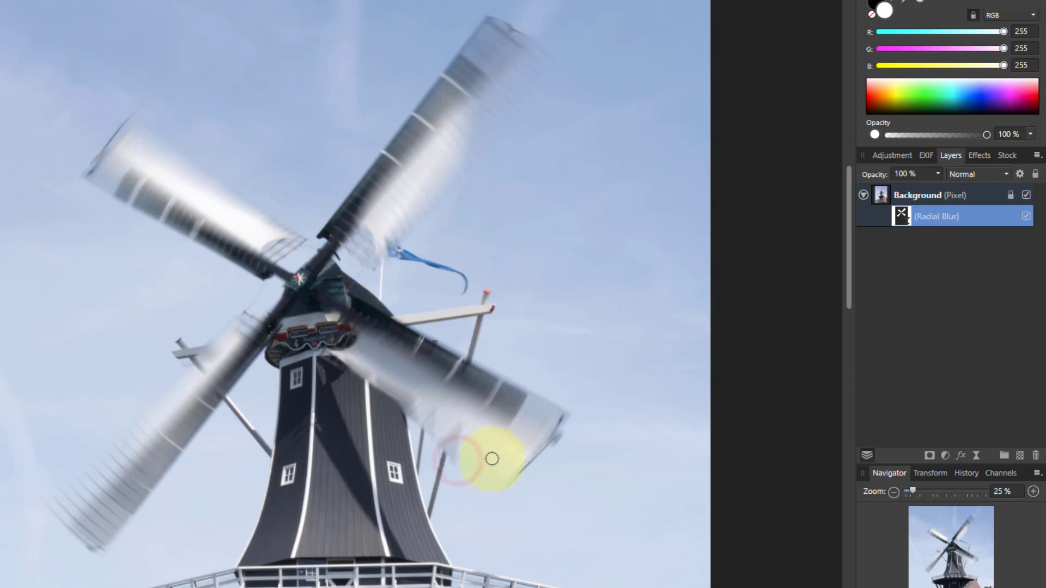
pyautogui.moveTo(81, 390)
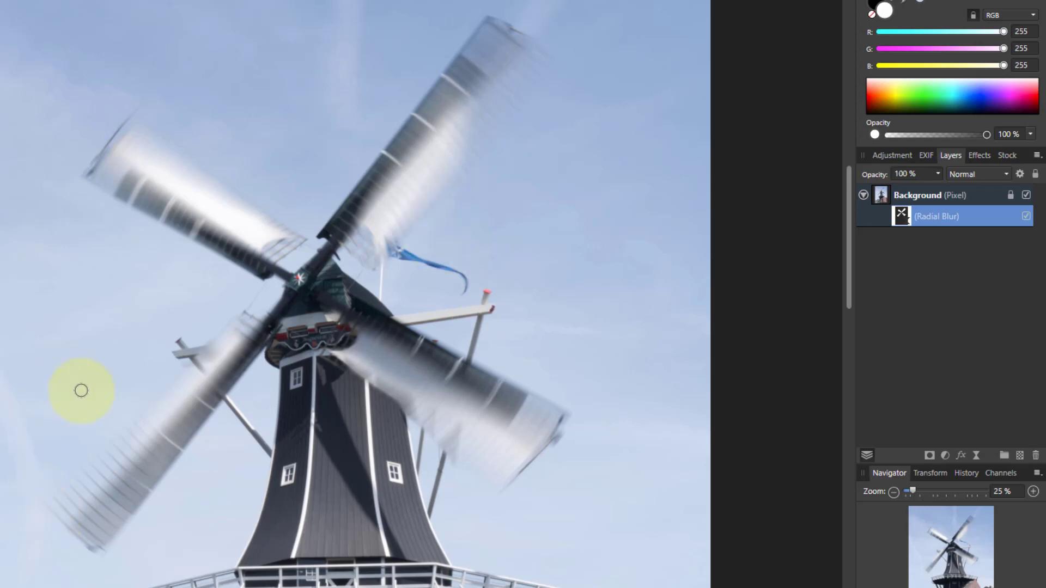
pyautogui.moveTo(474, 138)
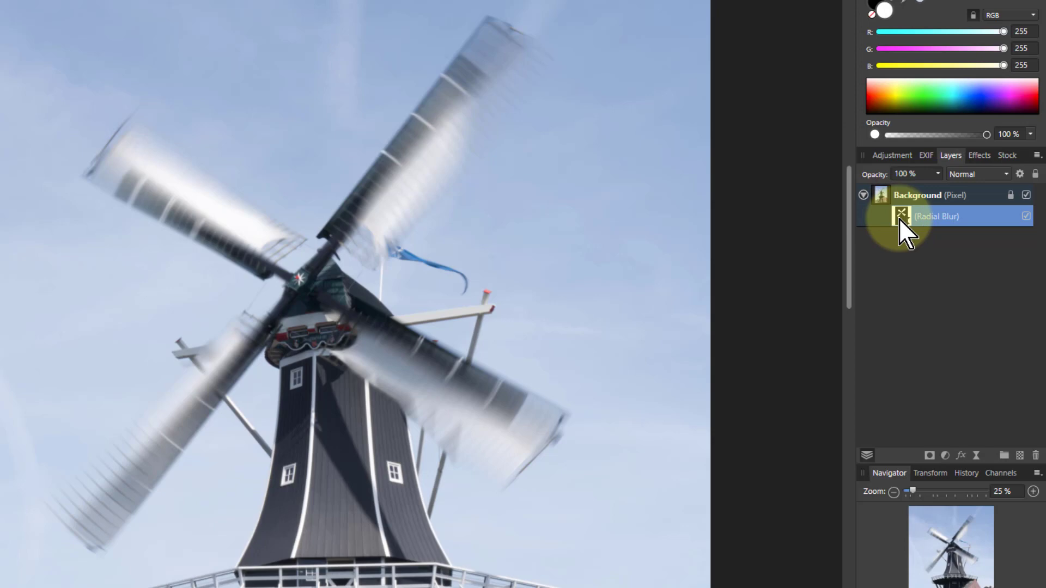
# Step: Check the soft grey leading-edge strips on the isolated mask, then return to the photo
pyautogui.click(901, 216)
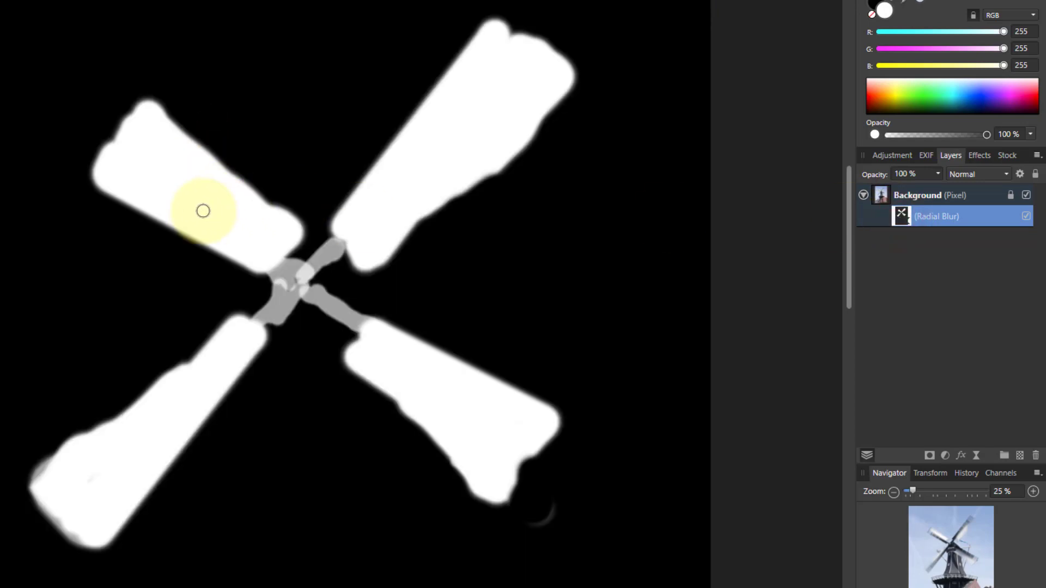
pyautogui.moveTo(95, 300)
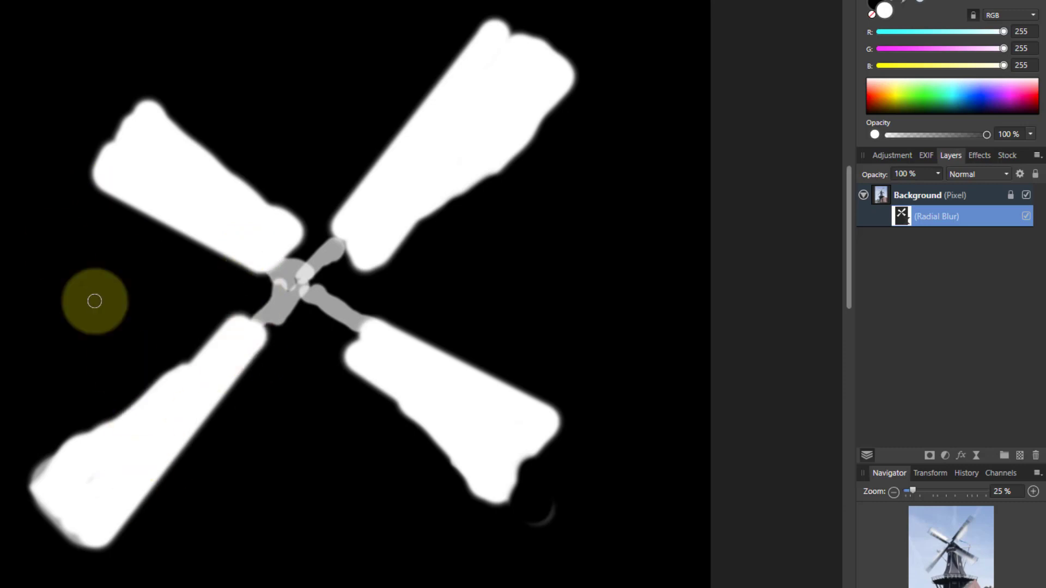
pyautogui.moveTo(889, 60)
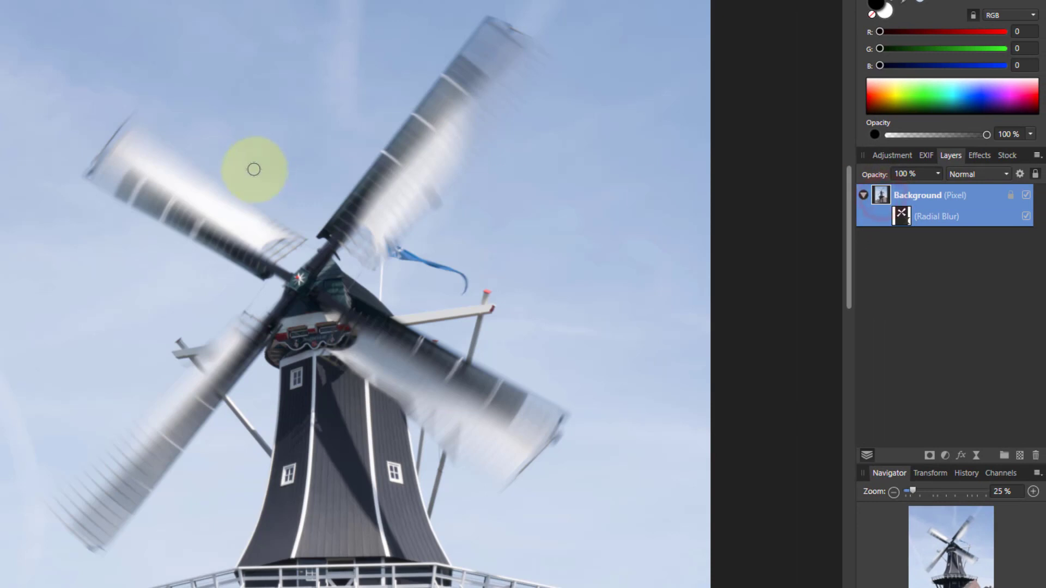
pyautogui.moveTo(119, 521)
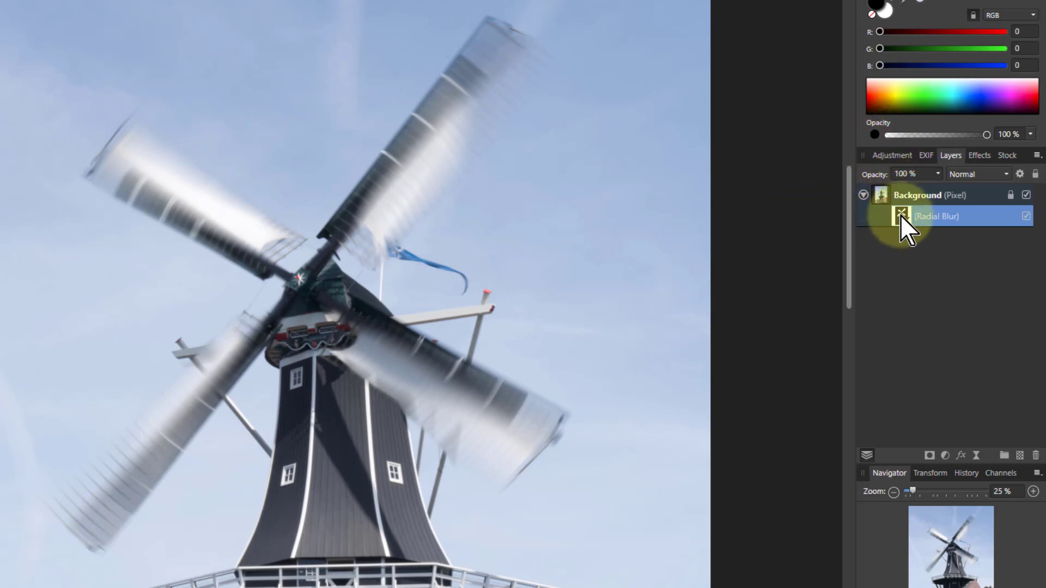
pyautogui.click(901, 215)
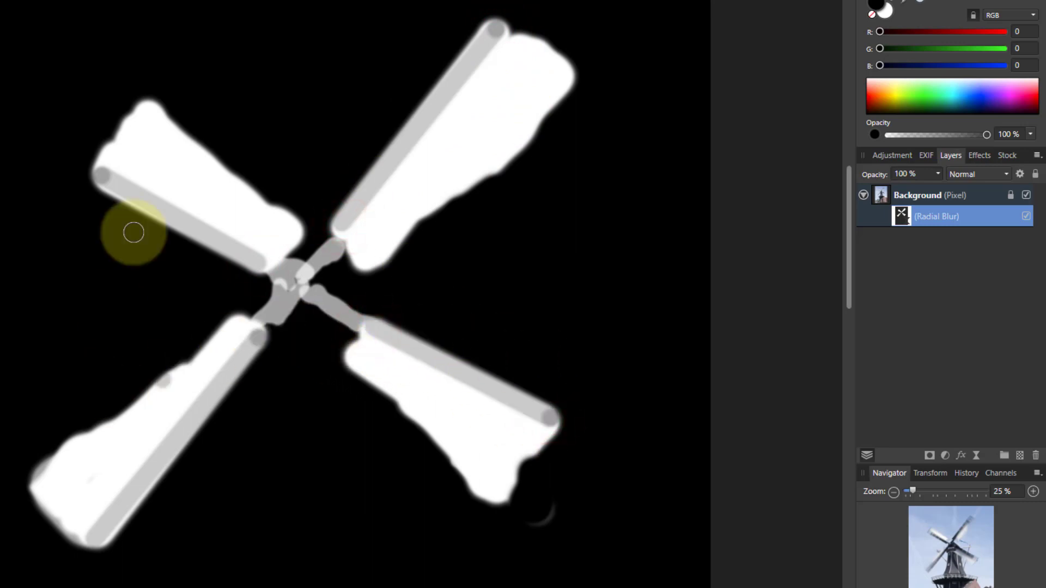
pyautogui.moveTo(964, 130)
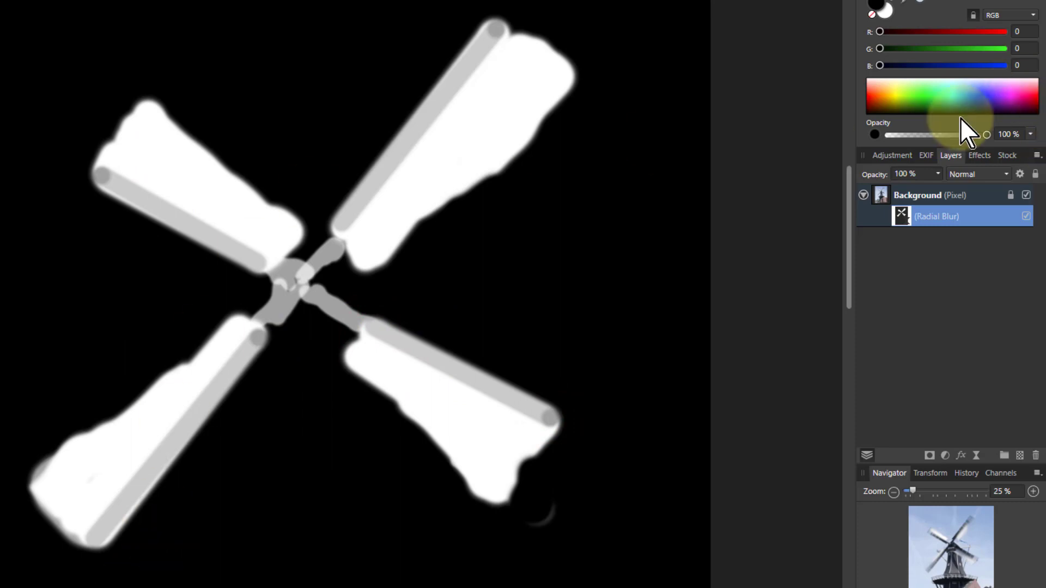
pyautogui.click(880, 195)
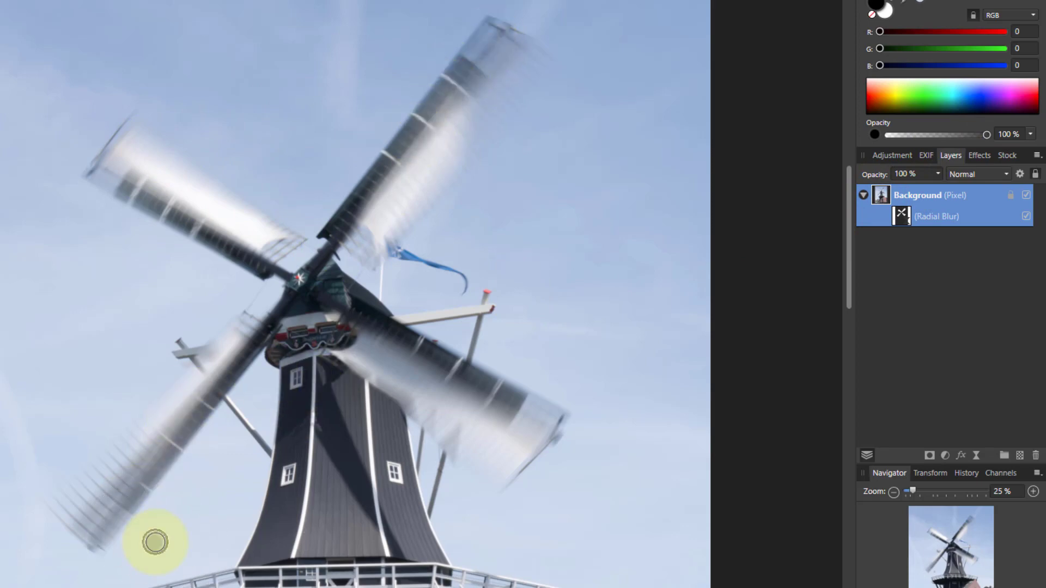
# Step: Zoom out to fit the whole windmill photo and review the masked blur
pyautogui.click(893, 491)
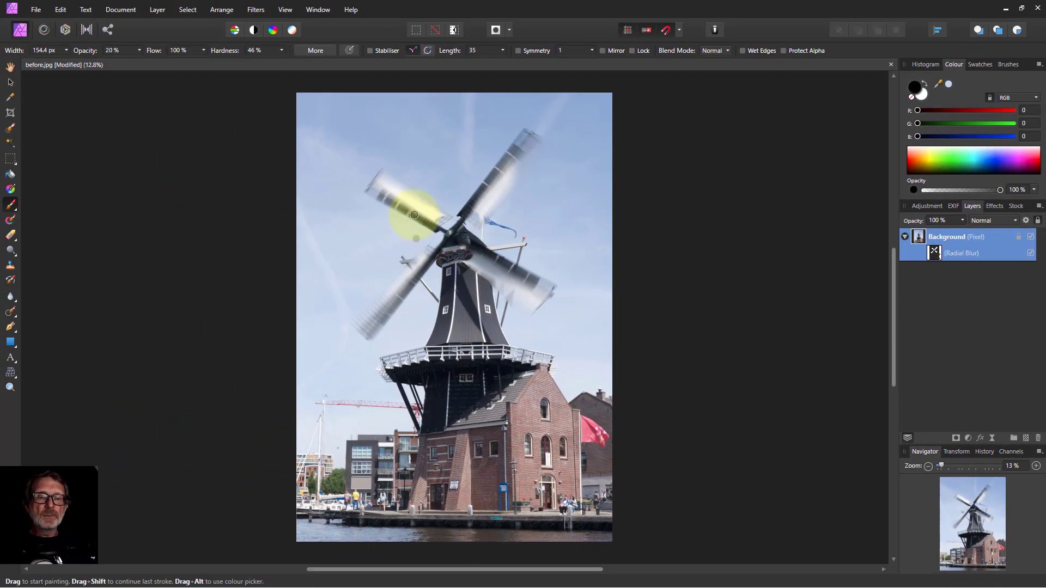
pyautogui.moveTo(232, 272)
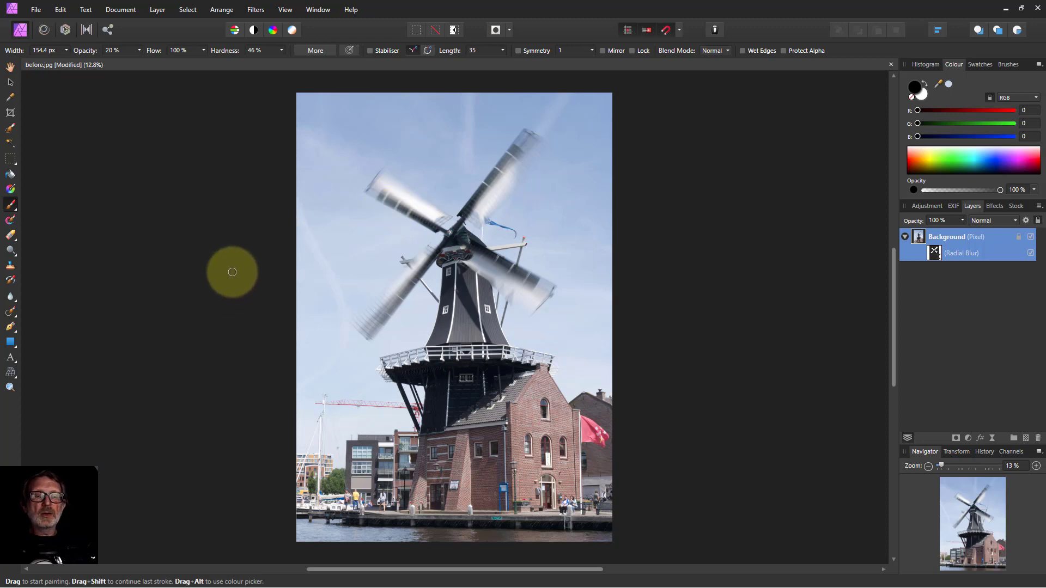
pyautogui.moveTo(286, 59)
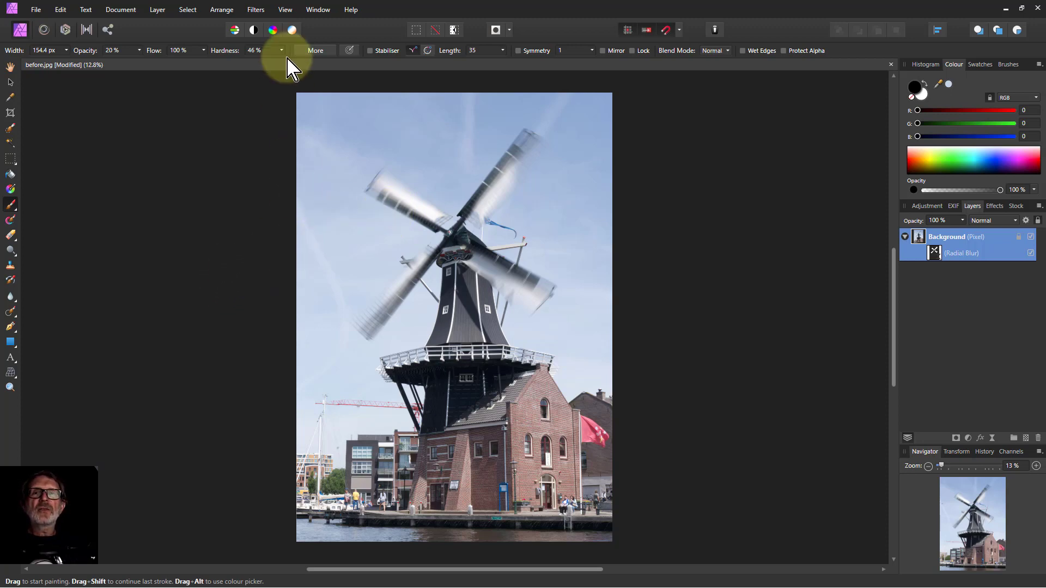